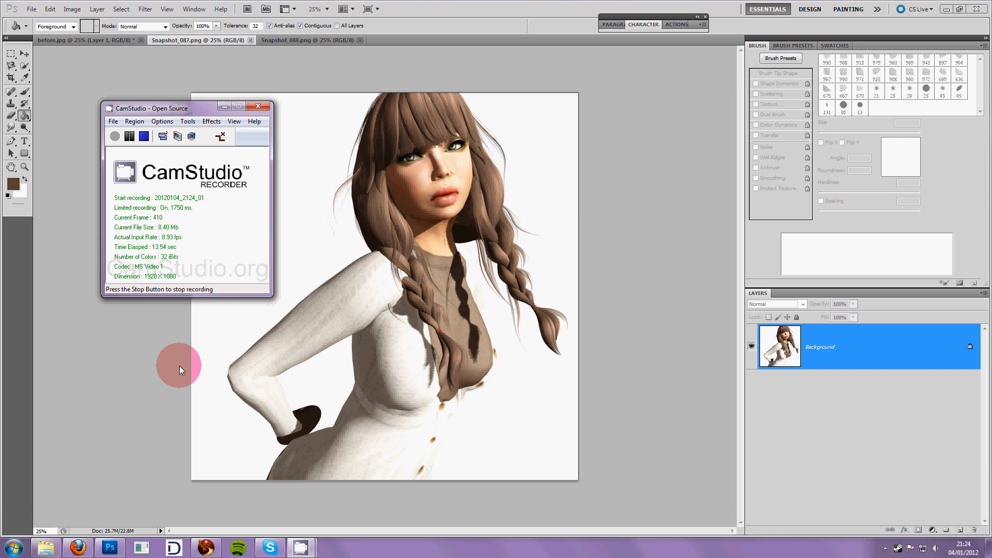
{"action": "mouse_move", "coordinate": [322, 294]}
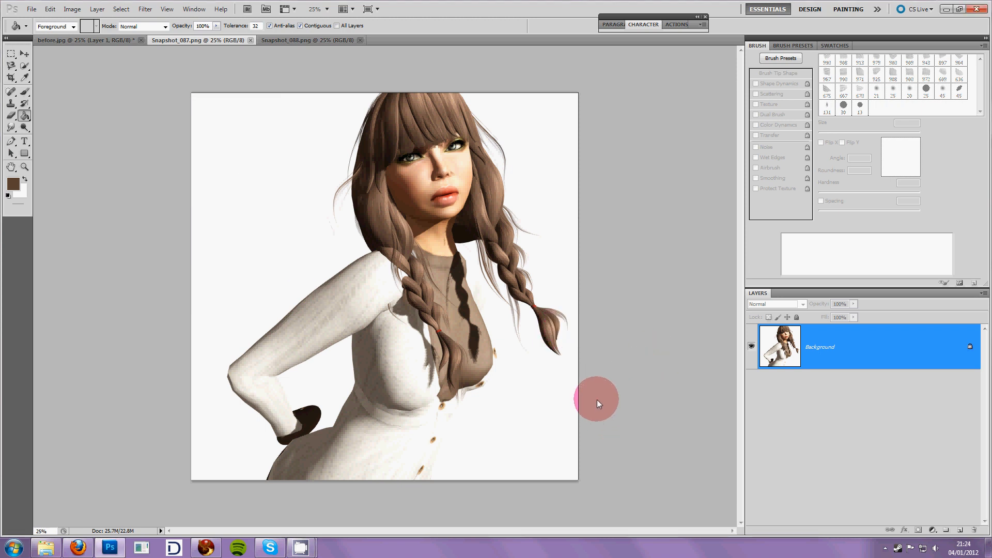
Step: Raise the brightness of the Snapshot_088 black silhouette via Brightness/Contrast
{"action": "left_click", "coordinate": [443, 161]}
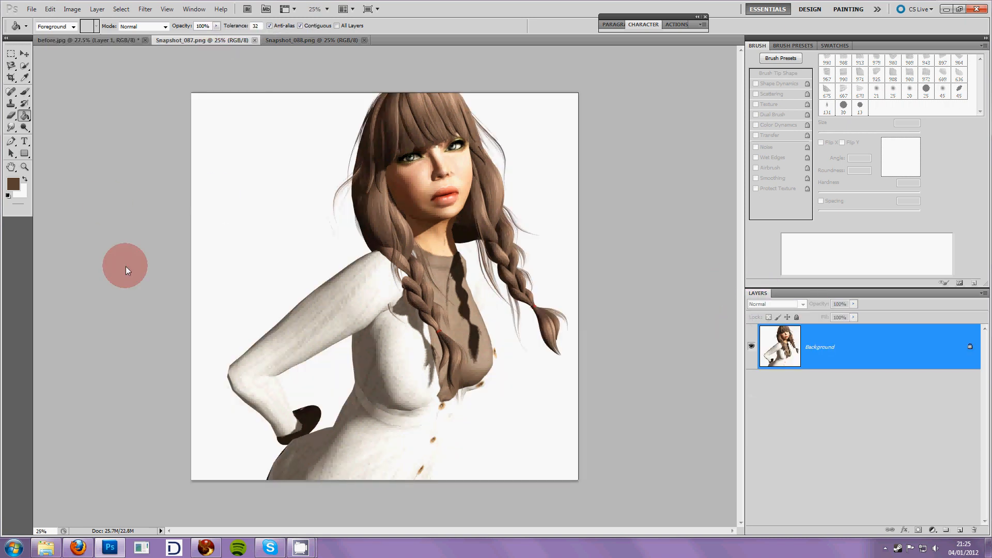
{"action": "left_click", "coordinate": [303, 40]}
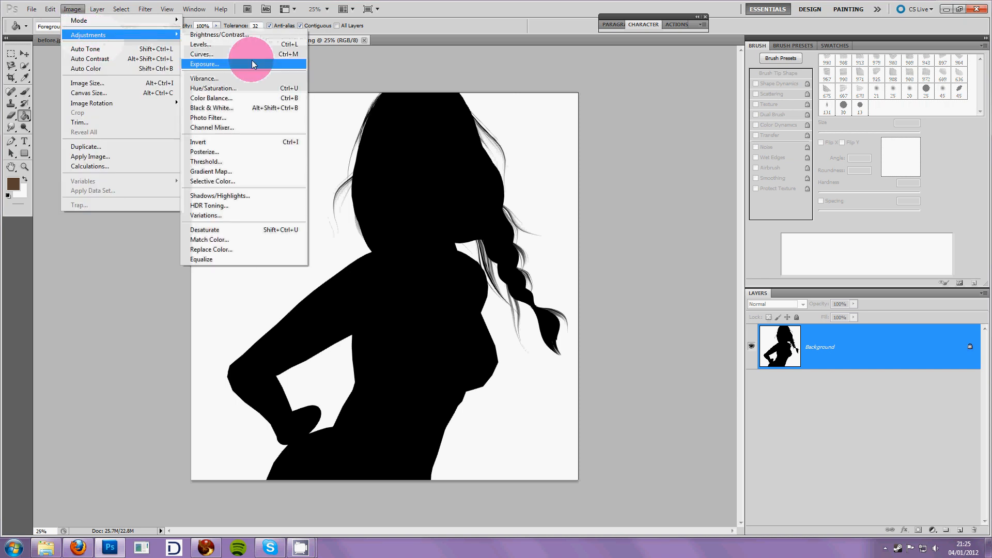
{"action": "left_click", "coordinate": [218, 34]}
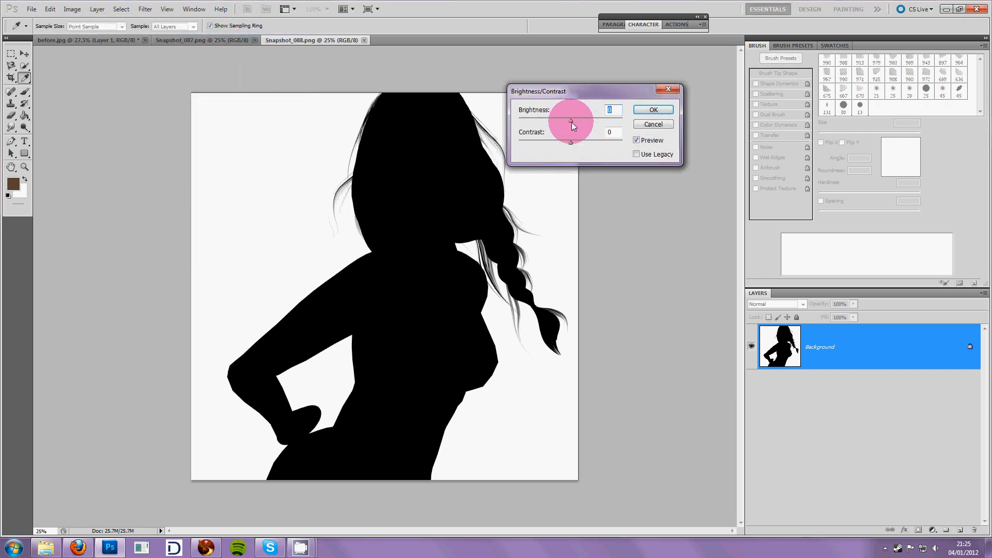
{"action": "left_click_drag", "start_coordinate": [572, 122], "coordinate": [591, 119]}
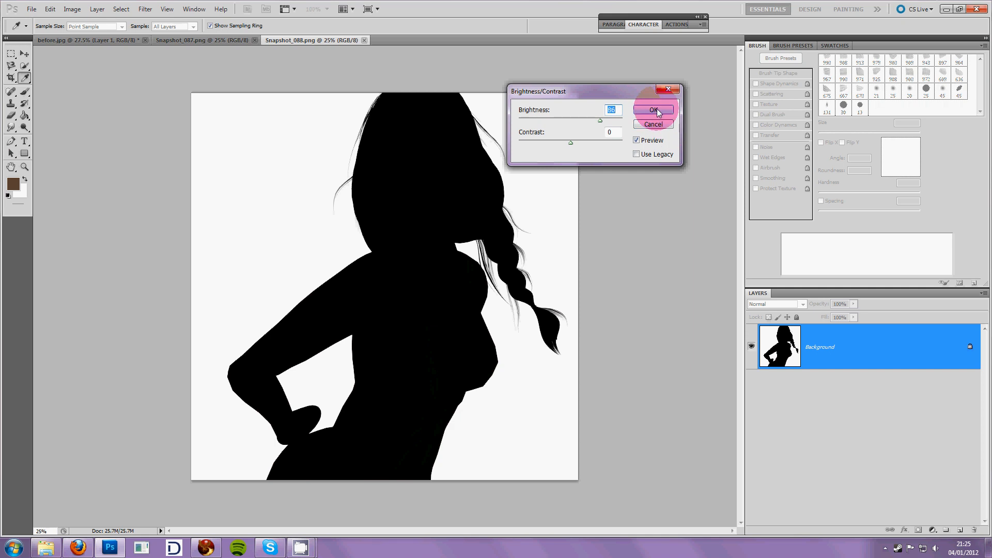
Step: Apply the brightness change and convert the avatar's Background into editable Layer 1
{"action": "left_click", "coordinate": [653, 110]}
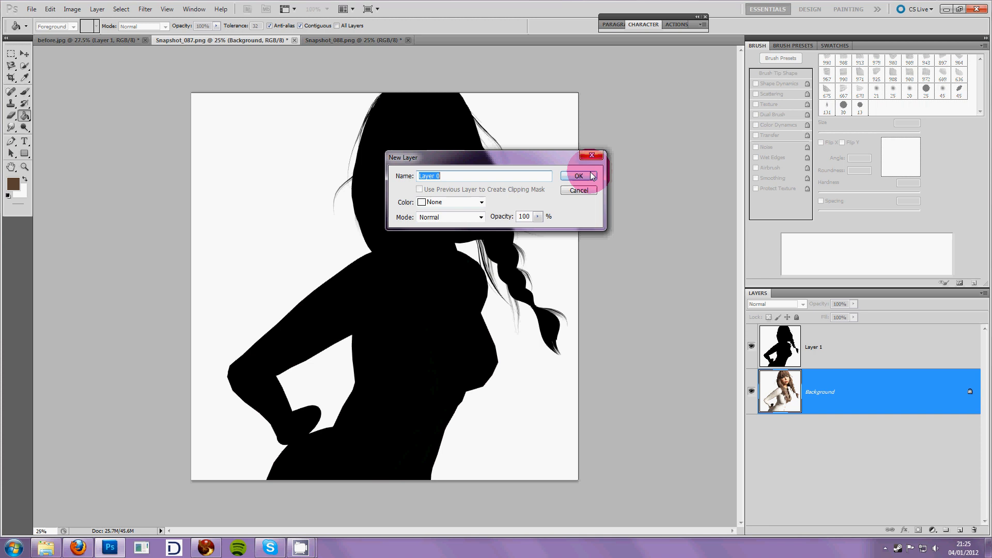
{"action": "left_click", "coordinate": [578, 175]}
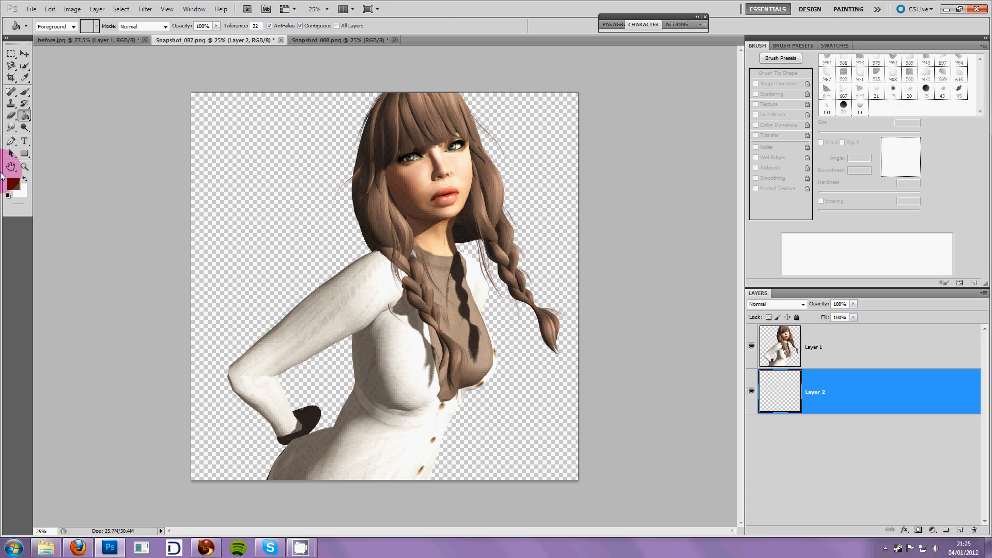
Step: Pick a brown foreground colour to fill Layer 2 beneath the avatar
{"action": "left_click", "coordinate": [287, 182]}
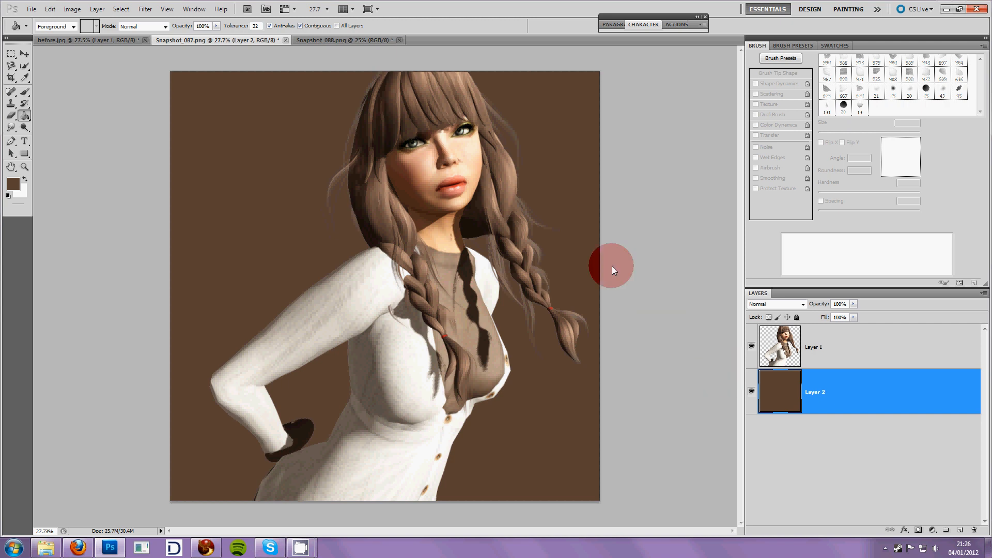
{"action": "mouse_move", "coordinate": [599, 264]}
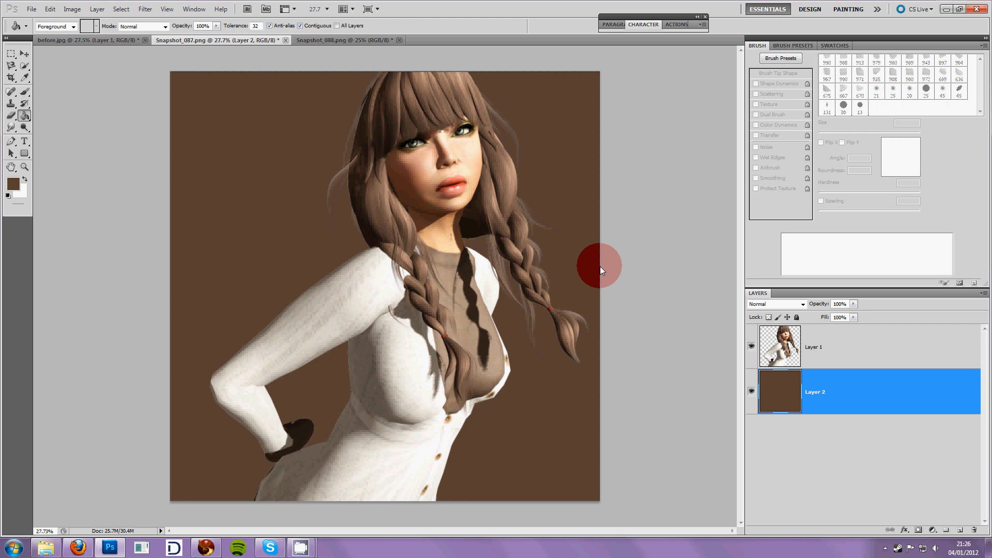
{"action": "mouse_move", "coordinate": [619, 237]}
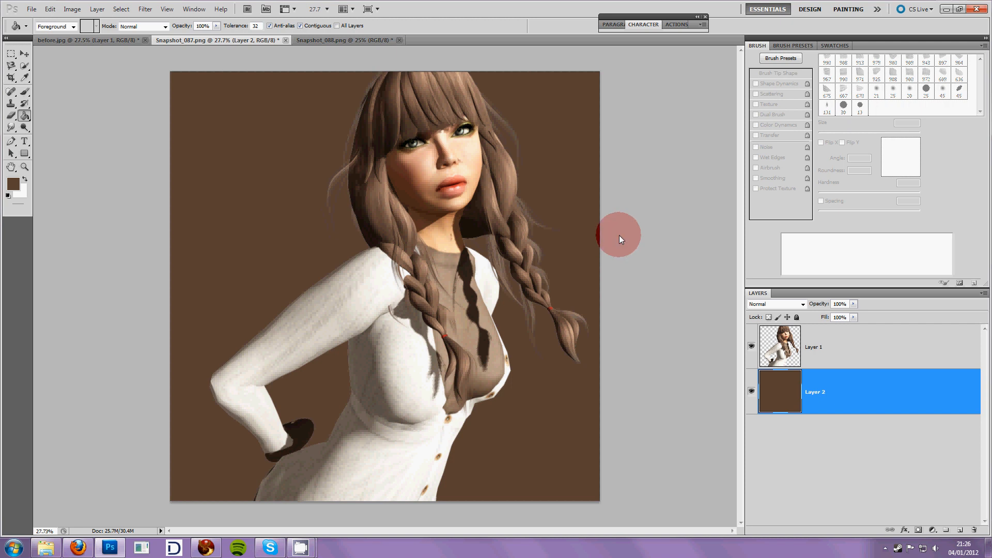
{"action": "mouse_move", "coordinate": [620, 230]}
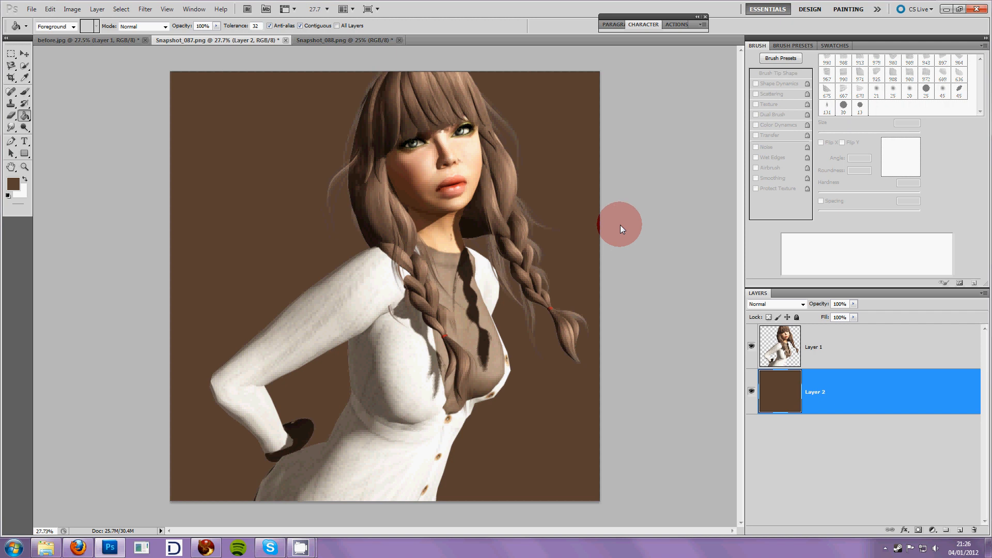
{"action": "mouse_move", "coordinate": [621, 221]}
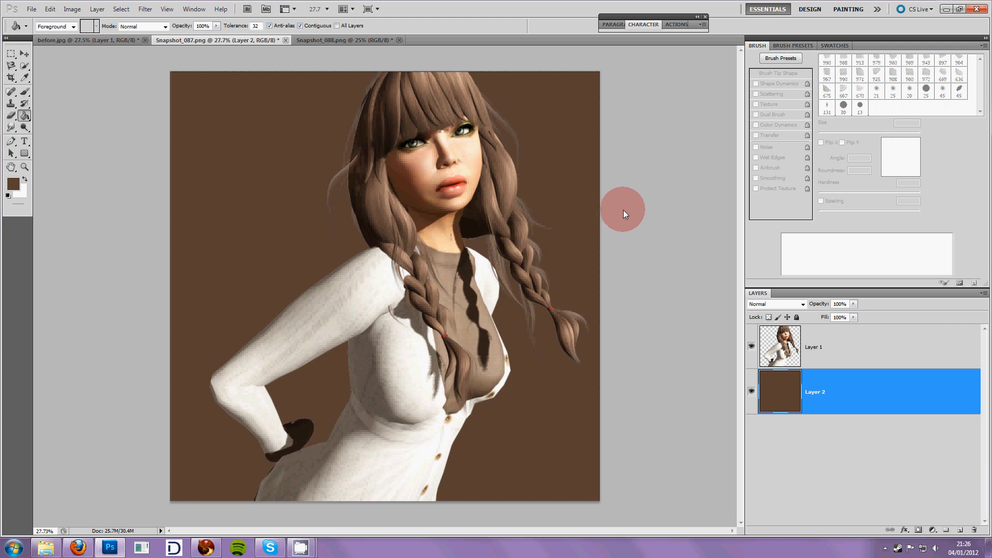
{"action": "mouse_move", "coordinate": [621, 256]}
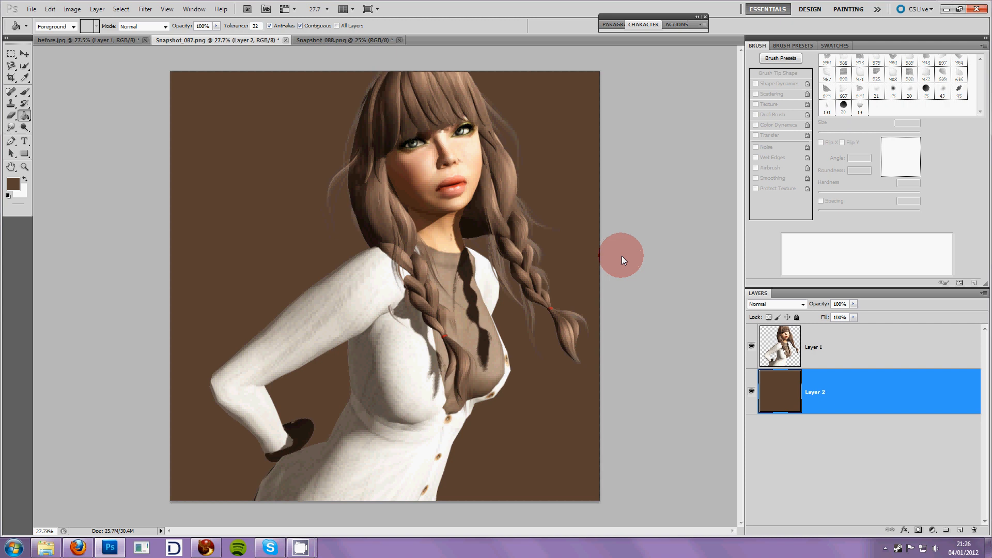